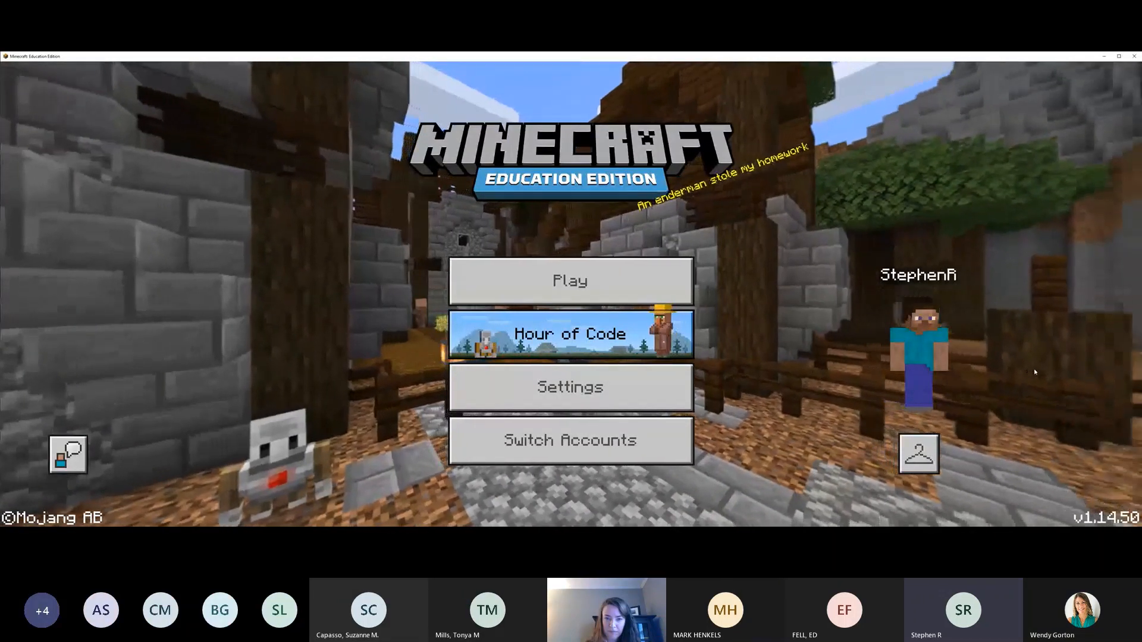
mouse_move(570, 282)
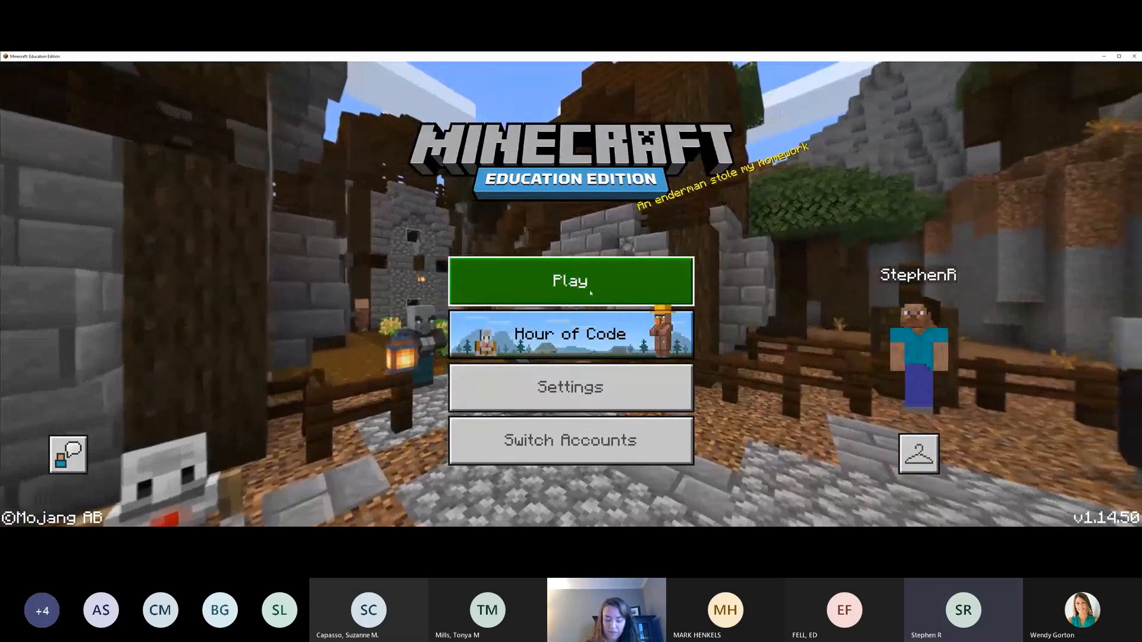
Go from the title menu to the Play screen with world and library options
click(570, 281)
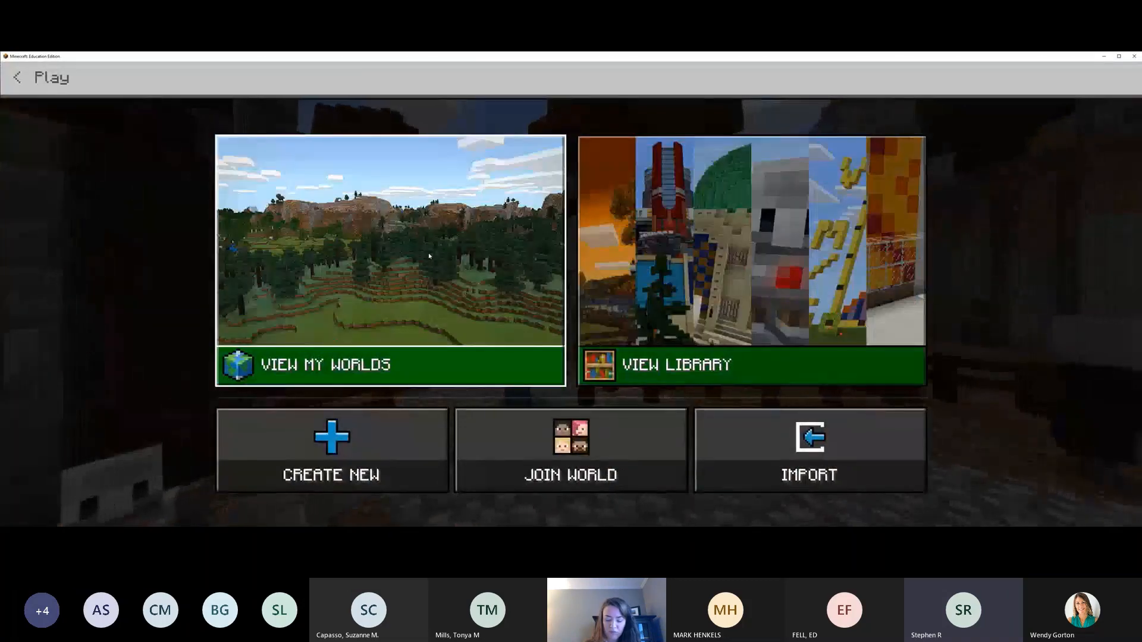
Host the saved world 'u11 Finals Book to Block' and load into its race-track arena
click(389, 364)
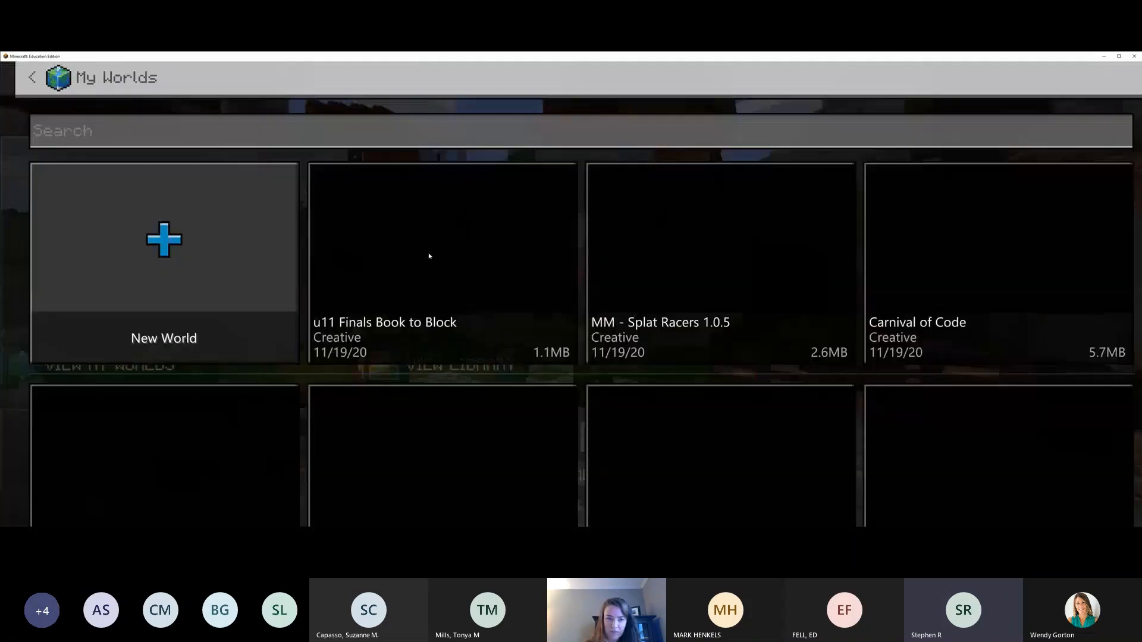
click(428, 262)
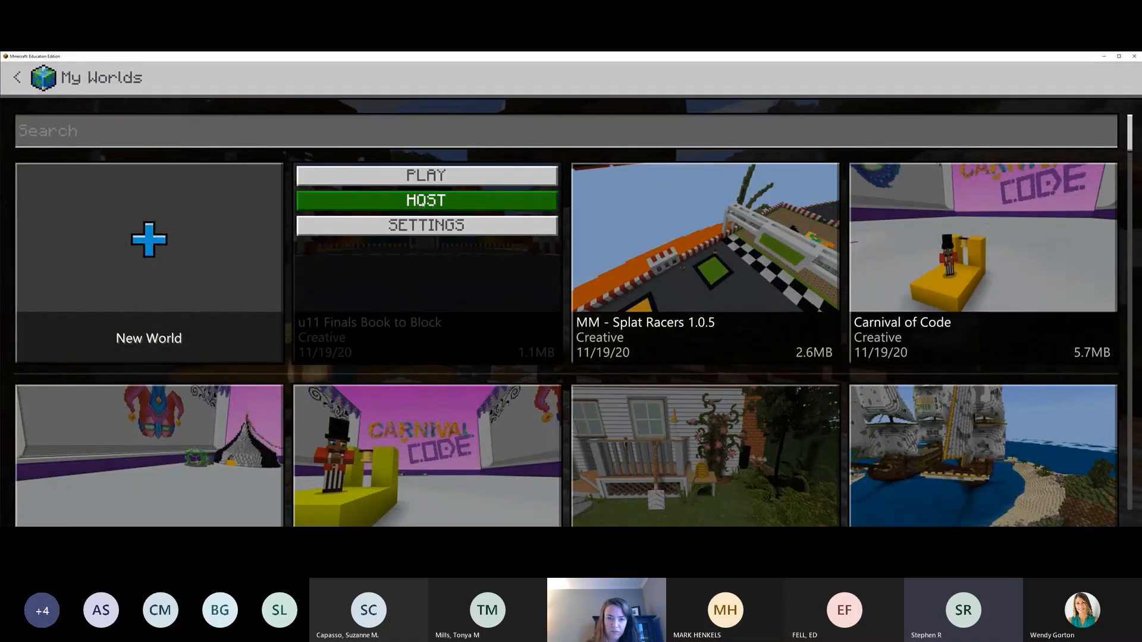
click(426, 201)
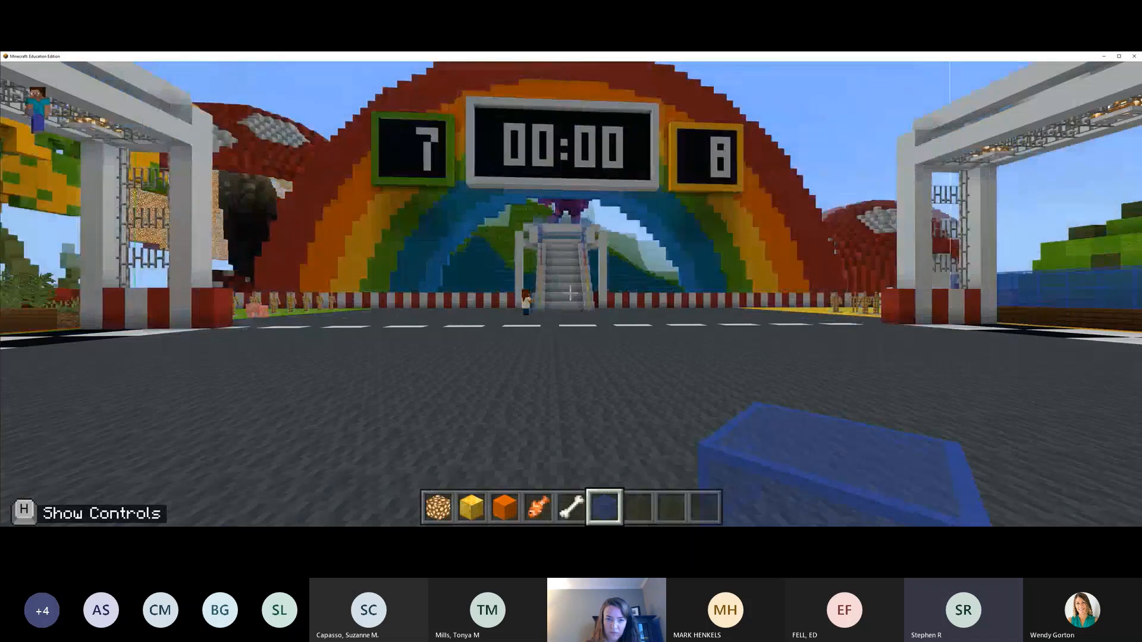
Pause to show the join code icons, IP 192.168.0.22 and port 19132
key(Escape)
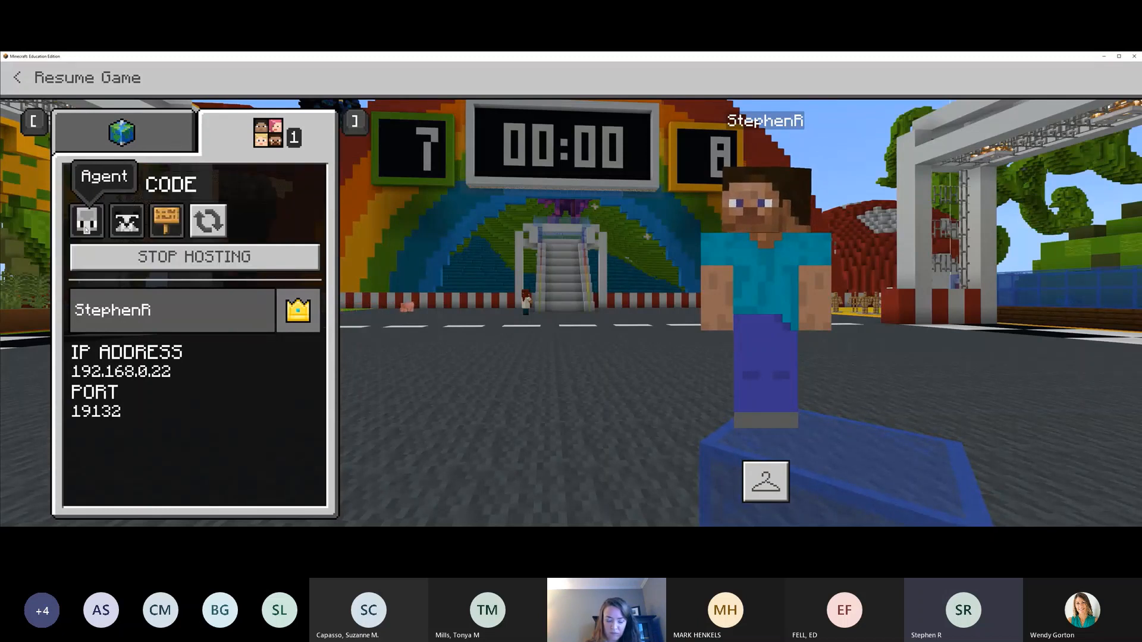
mouse_move(127, 222)
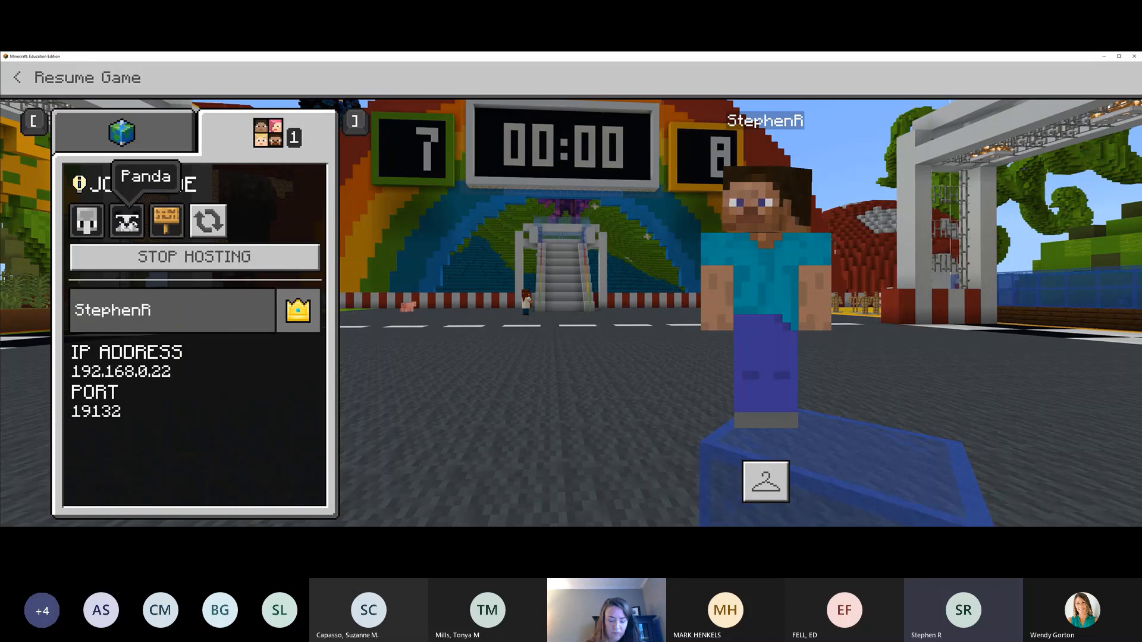